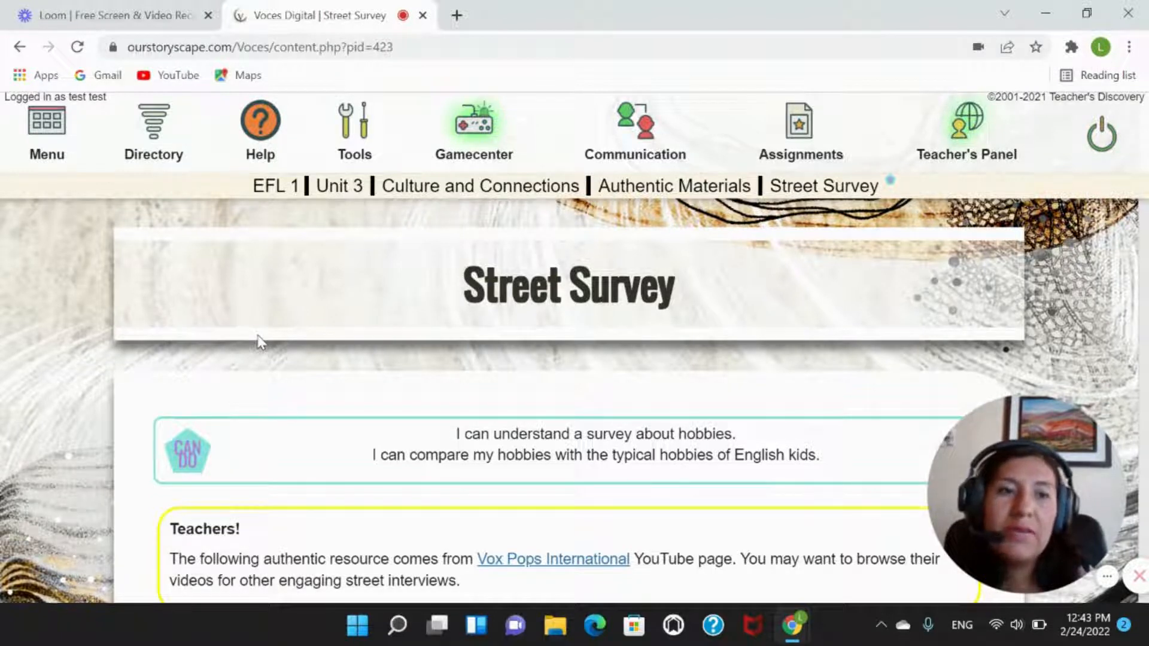
# Step: Review the account settings (IDs, referral link, self-registration) from the Teacher's Panel, then close them
pyautogui.click(967, 131)
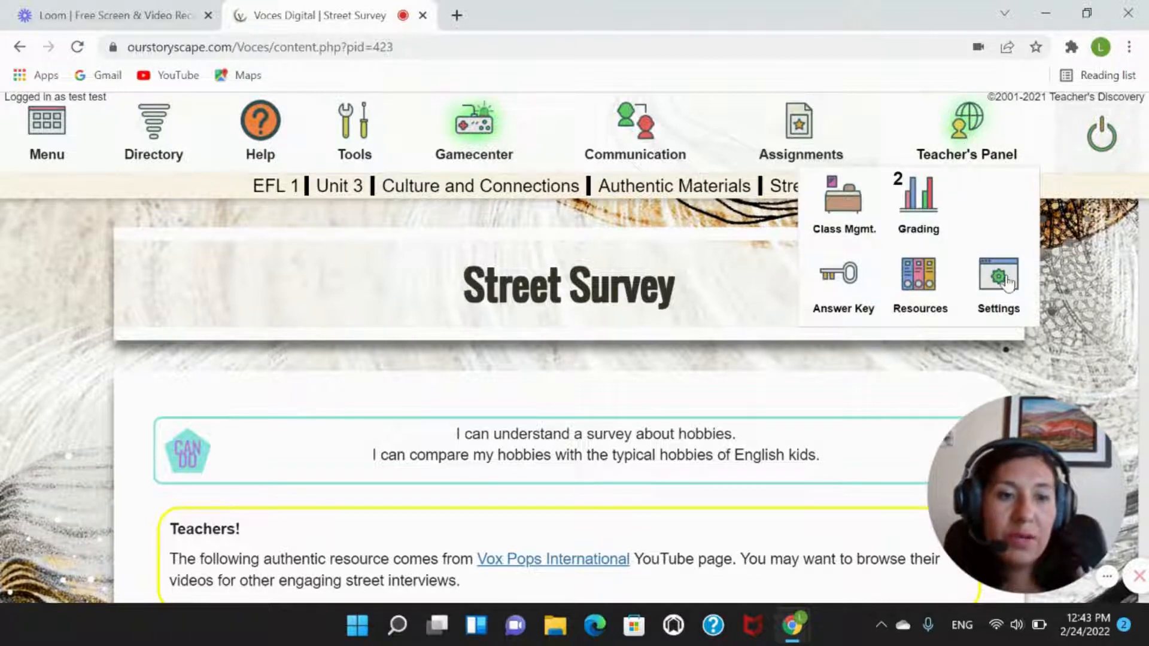
pyautogui.click(998, 286)
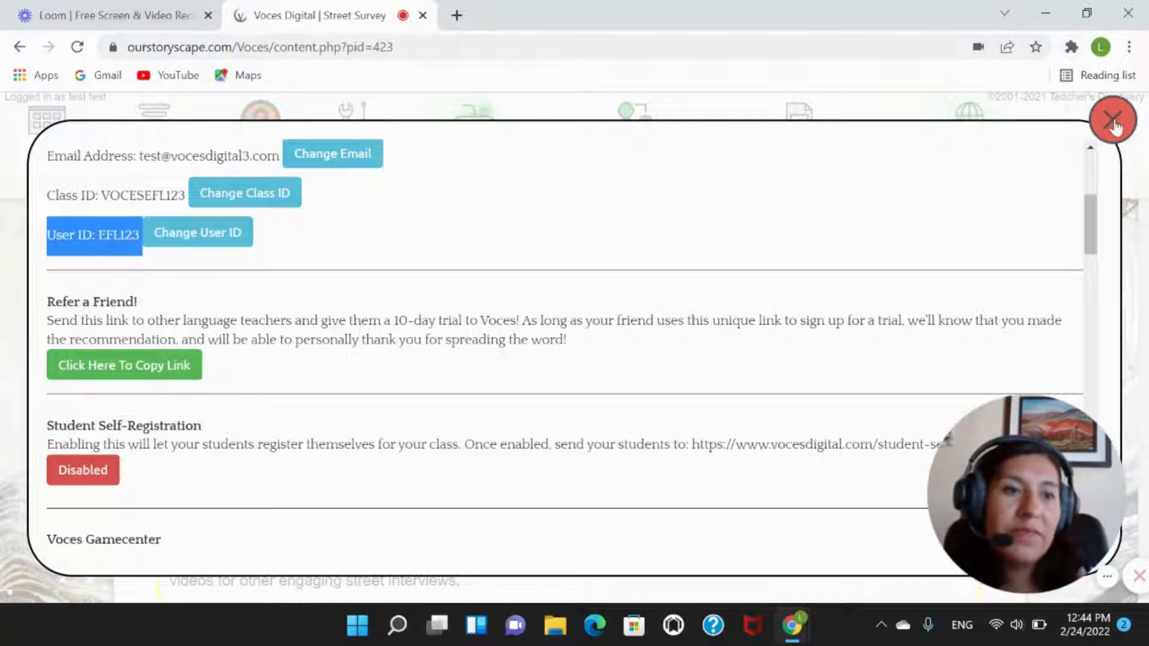
pyautogui.click(1113, 119)
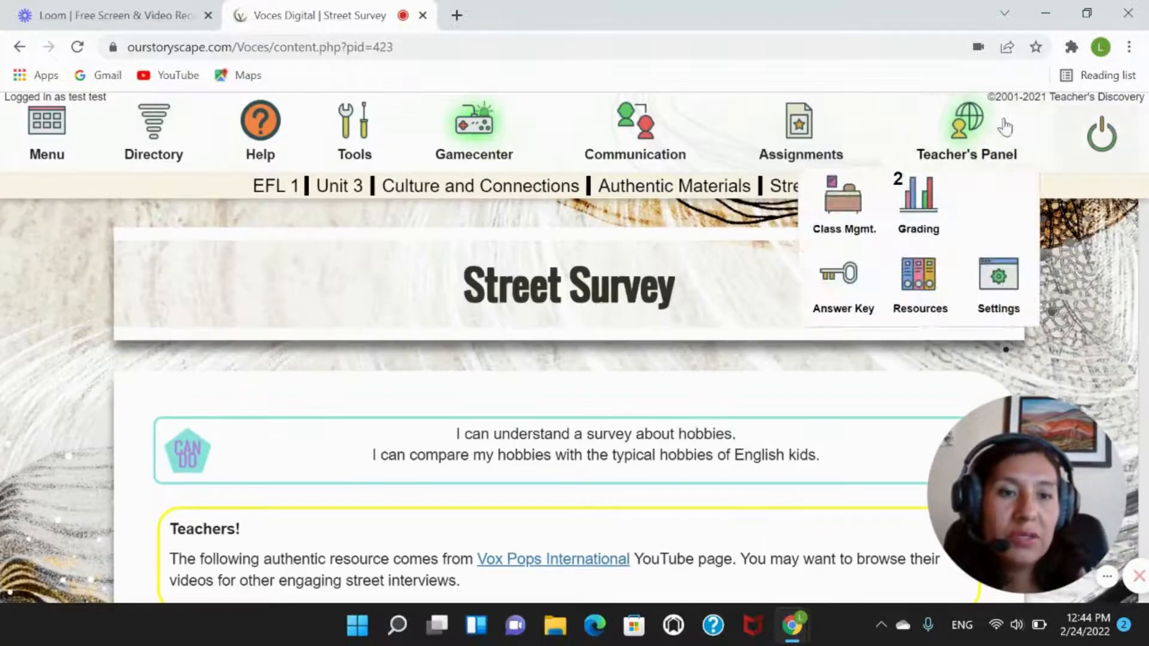
pyautogui.moveTo(850, 235)
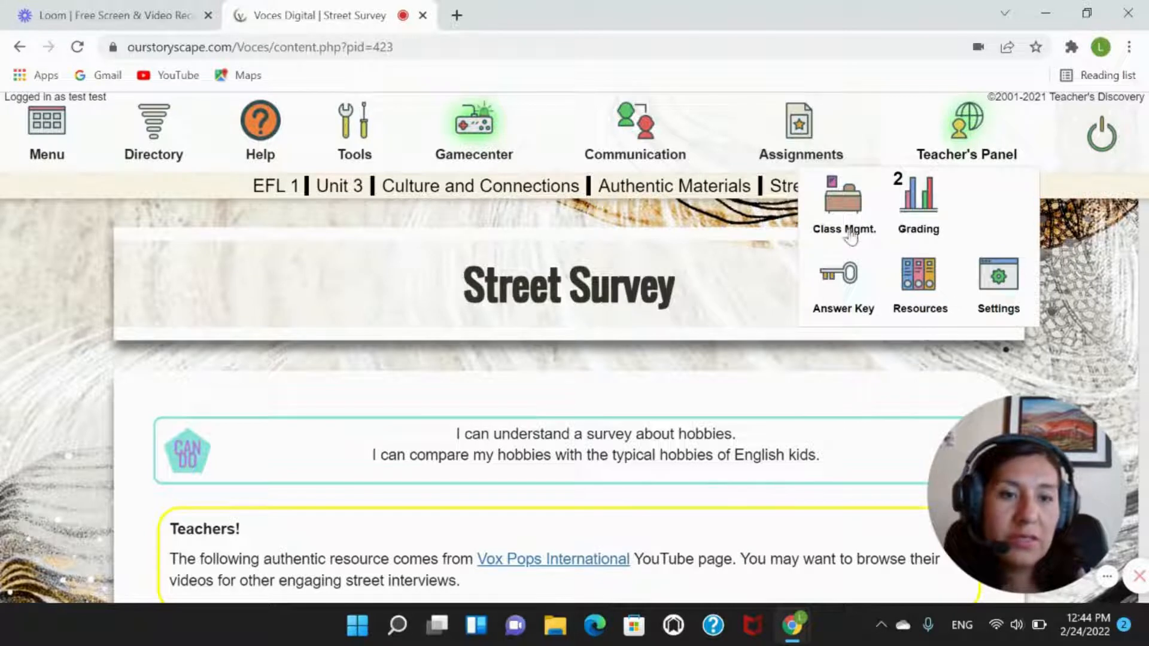
pyautogui.moveTo(956, 121)
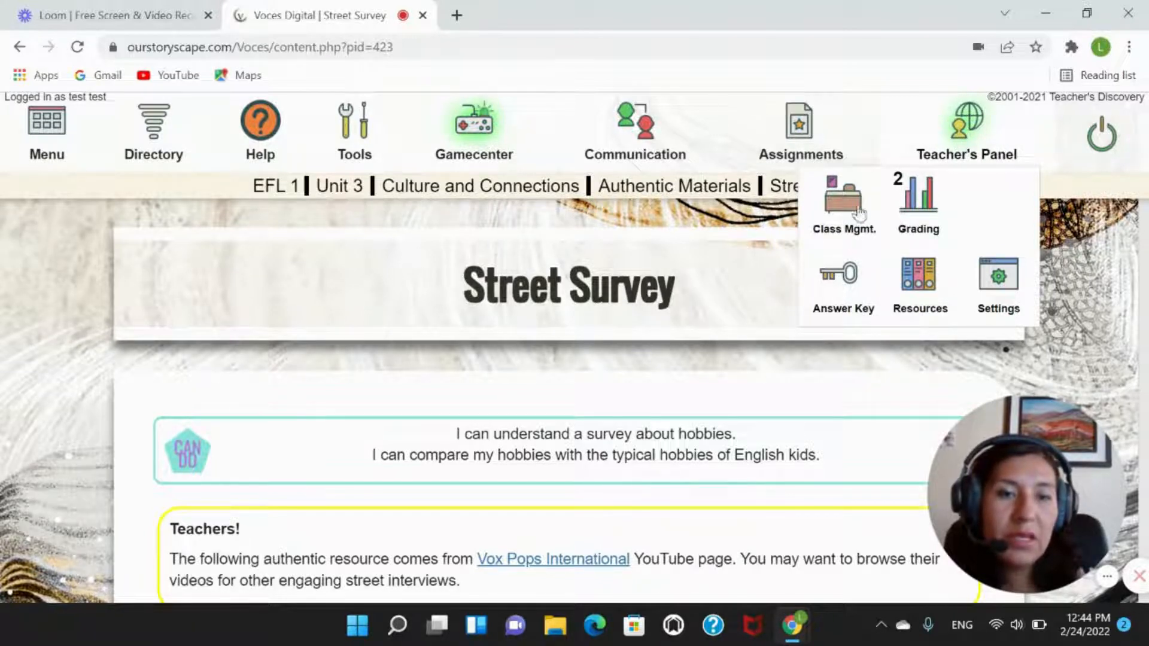
# Step: Open Class Mgmt. and expand the Pre teens 1 row's action buttons
pyautogui.click(843, 202)
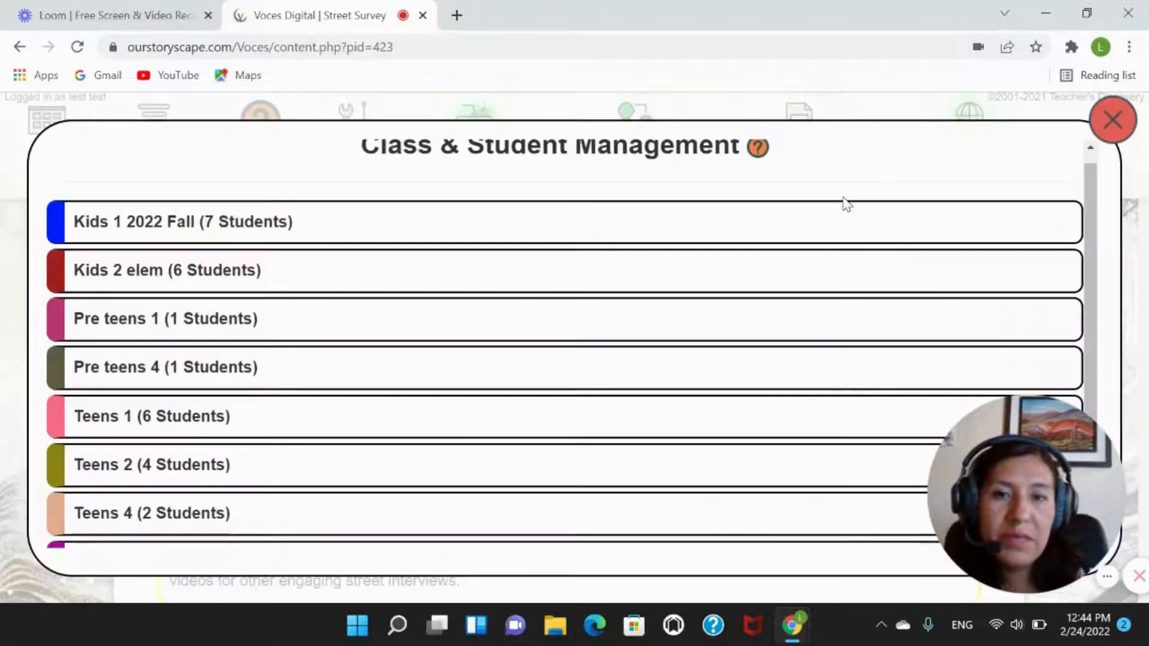
pyautogui.moveTo(830, 279)
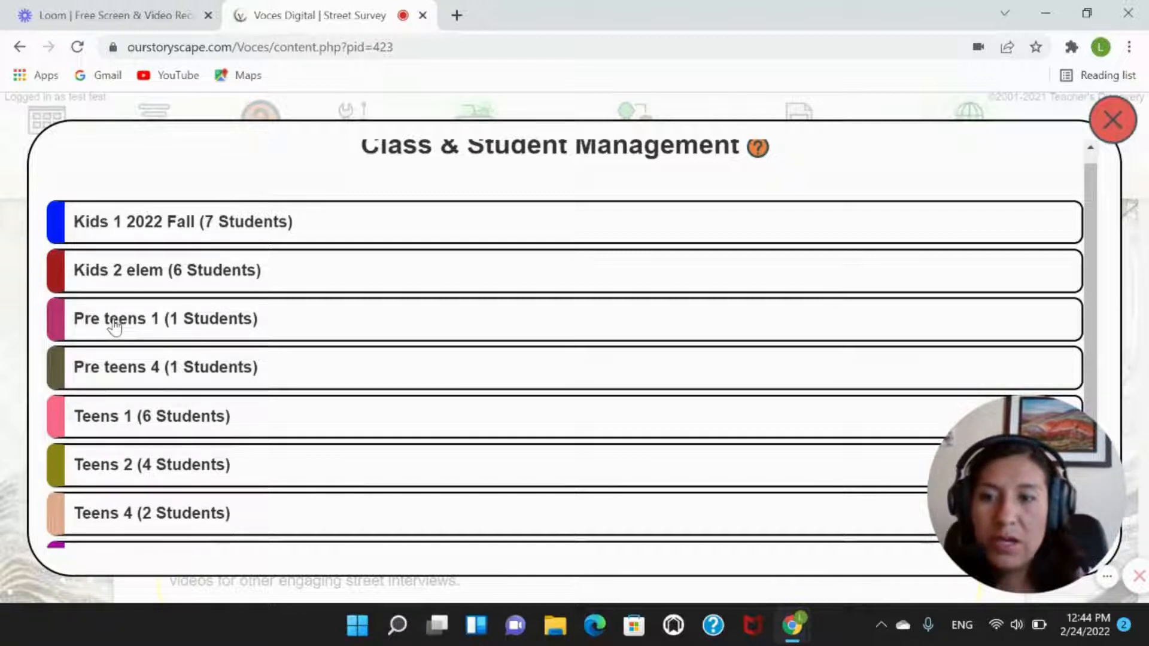
pyautogui.click(165, 317)
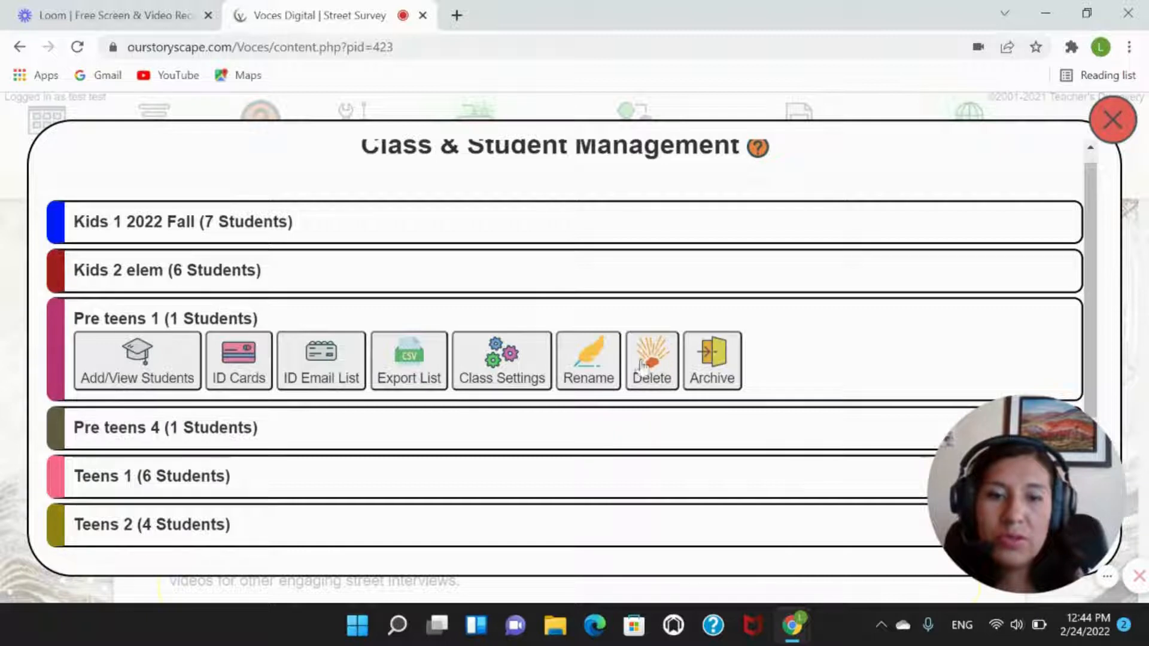
pyautogui.moveTo(436, 349)
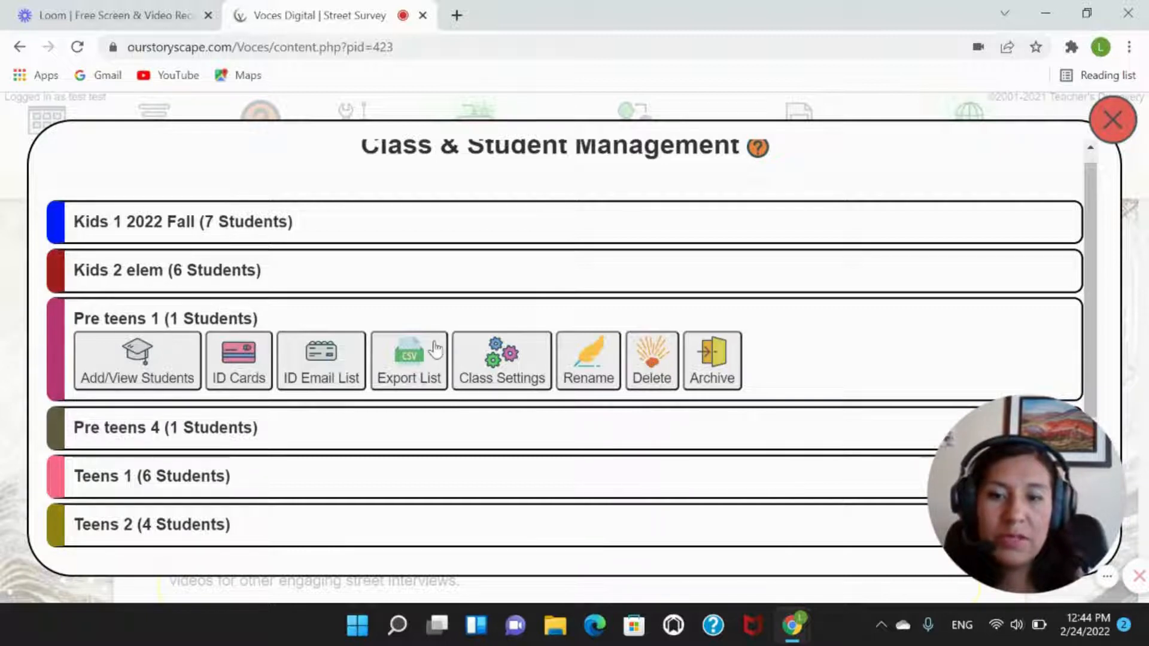
pyautogui.click(651, 359)
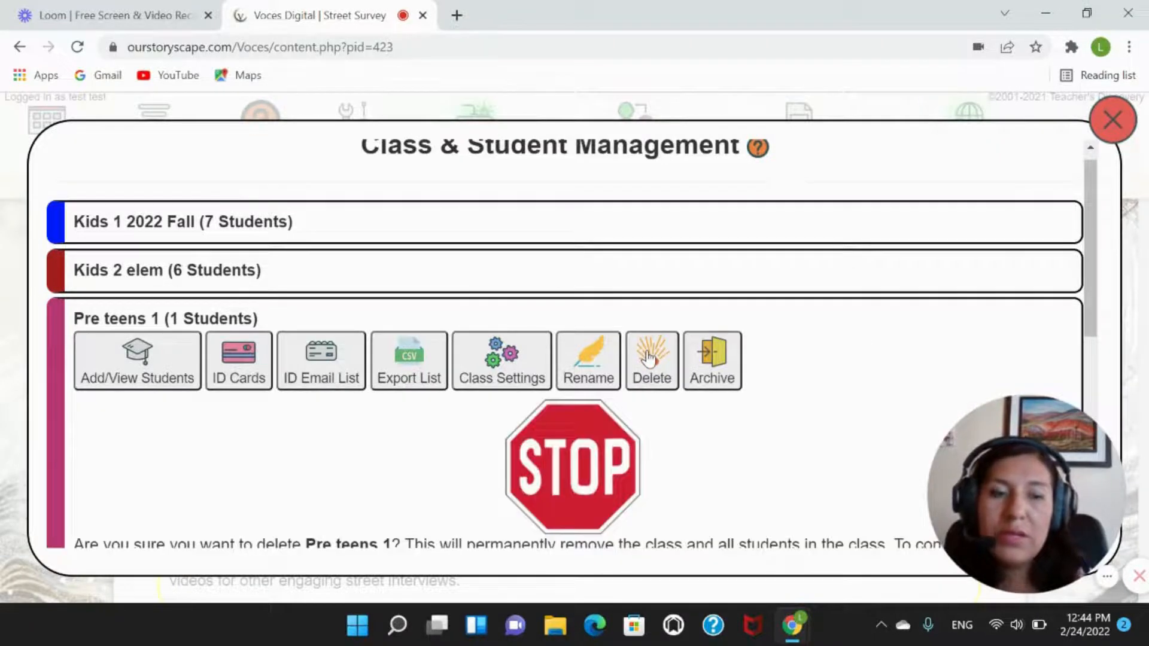
pyautogui.scroll(-3)
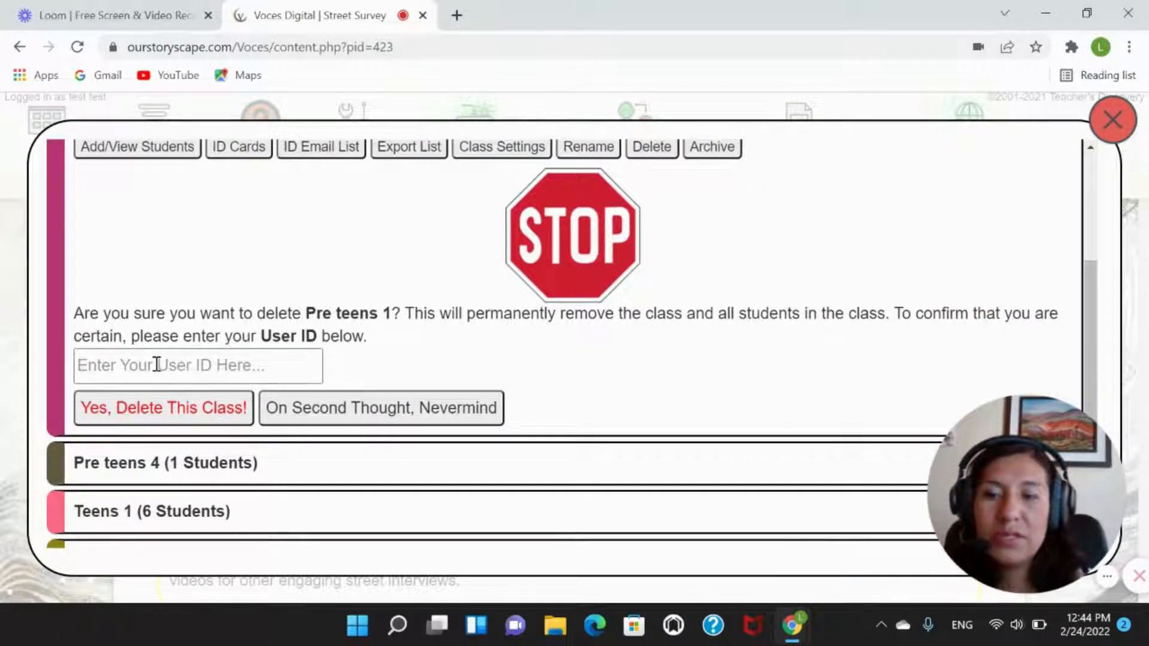
pyautogui.click(198, 365)
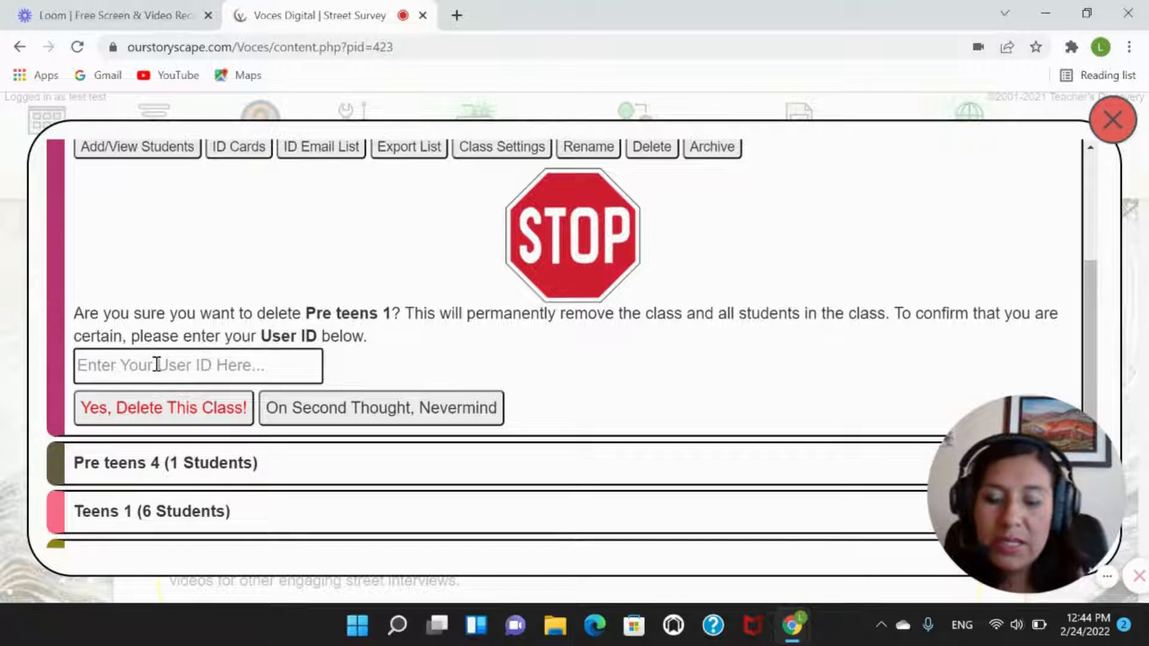
pyautogui.write('EFL')
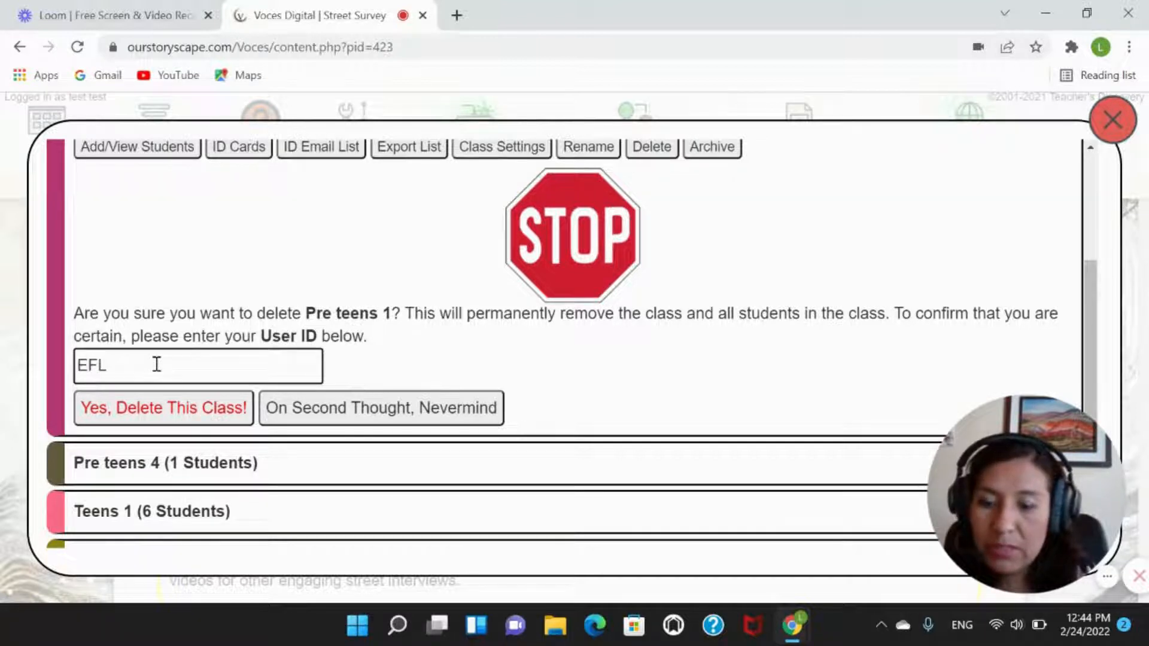
pyautogui.write('123')
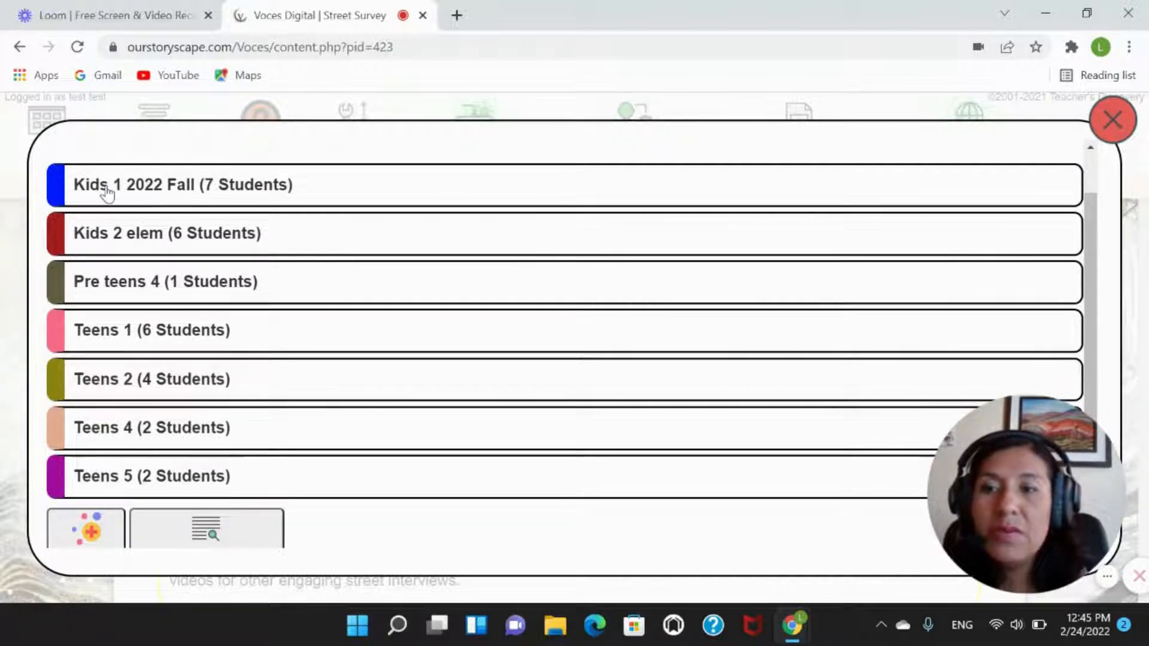
# Step: List the Kids 1 2022 Fall students and expand John Doe's options
pyautogui.click(183, 185)
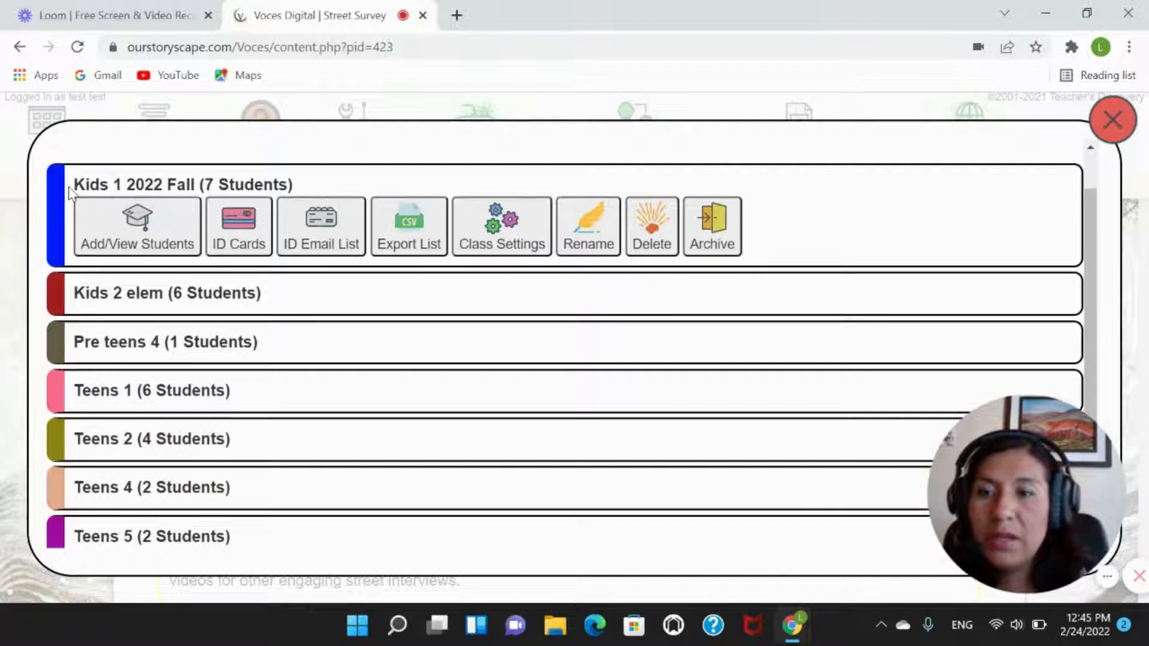
pyautogui.moveTo(137, 215)
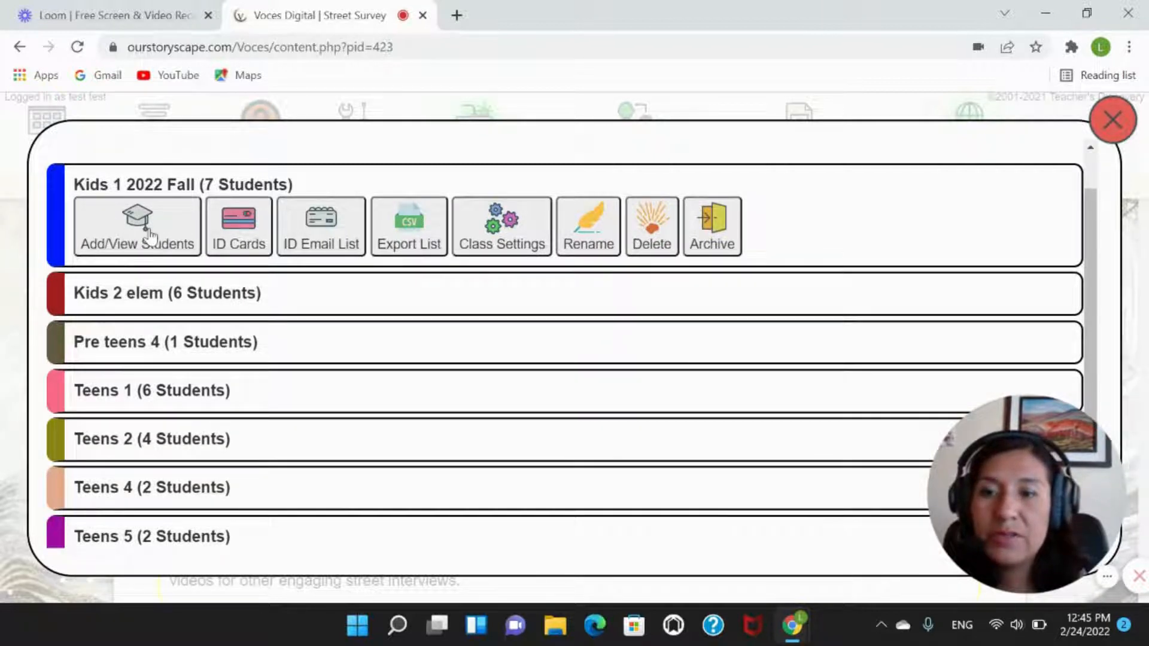
pyautogui.click(137, 225)
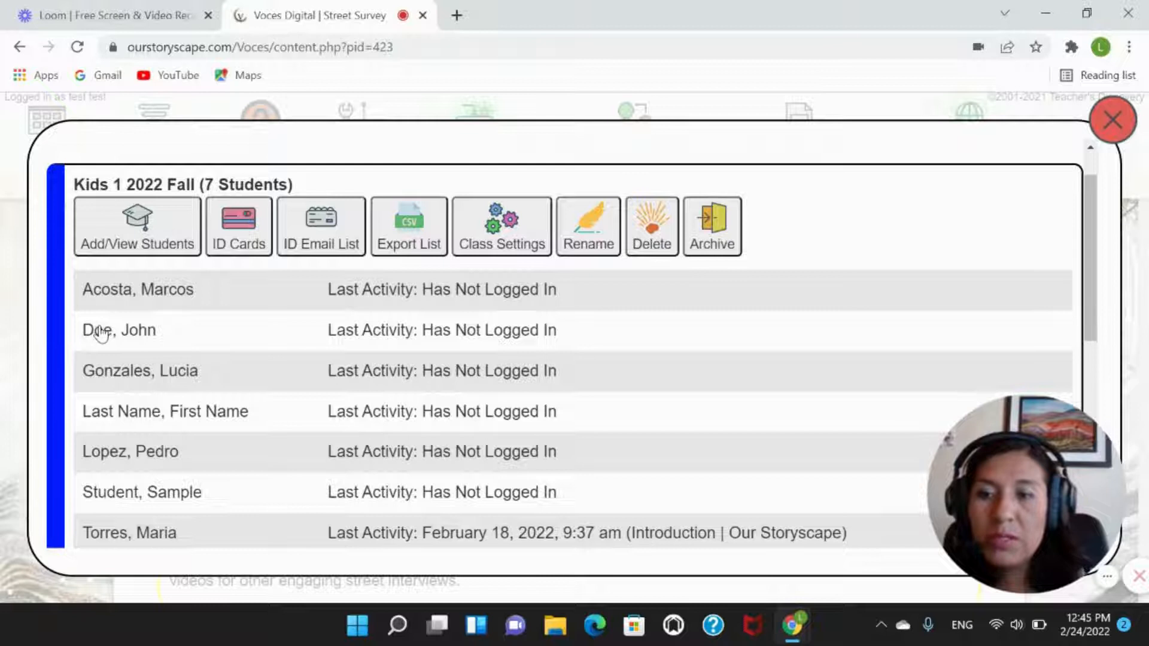
pyautogui.click(118, 330)
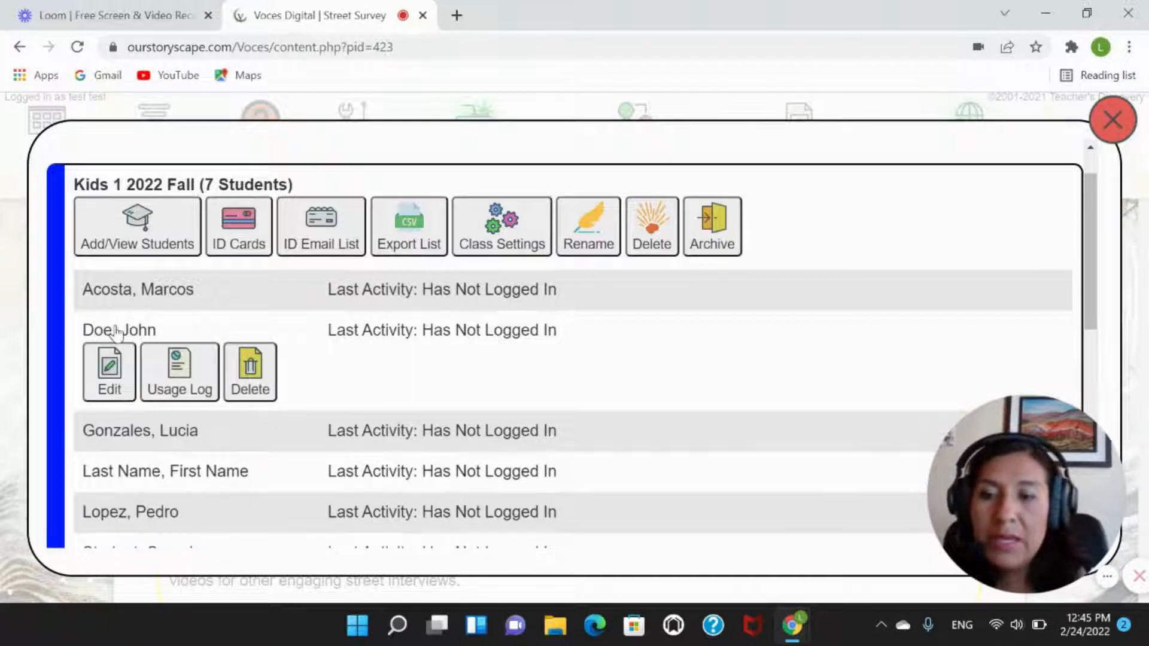
# Step: Delete student John Doe, confirming with User ID EFL123
pyautogui.click(250, 372)
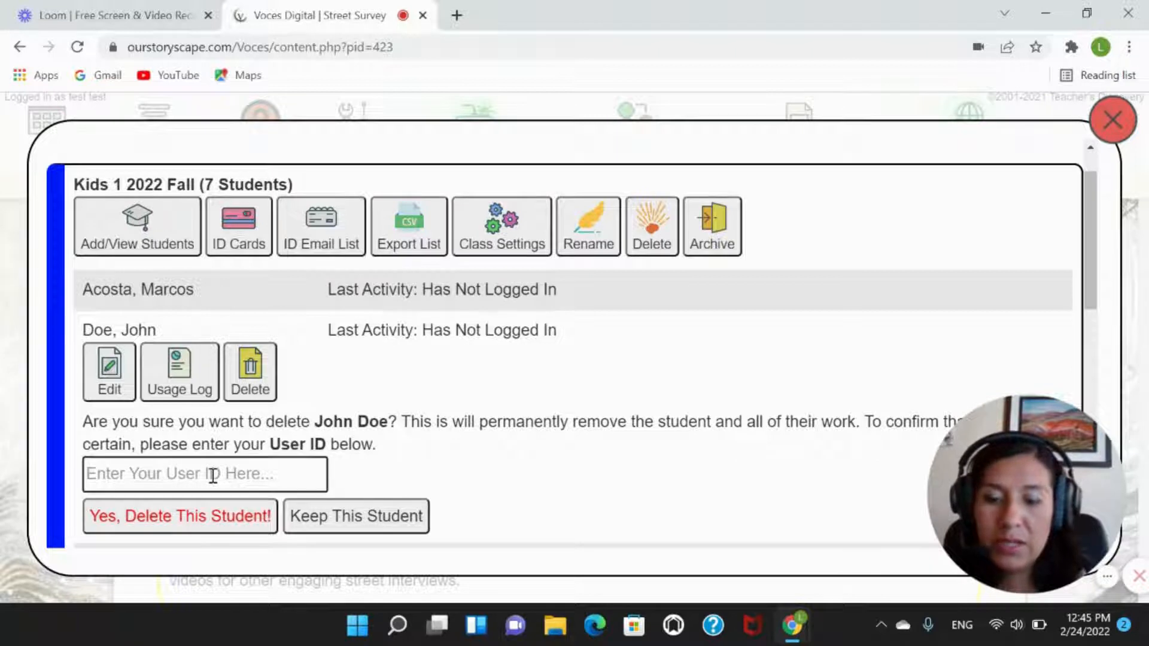
pyautogui.write('EFL')
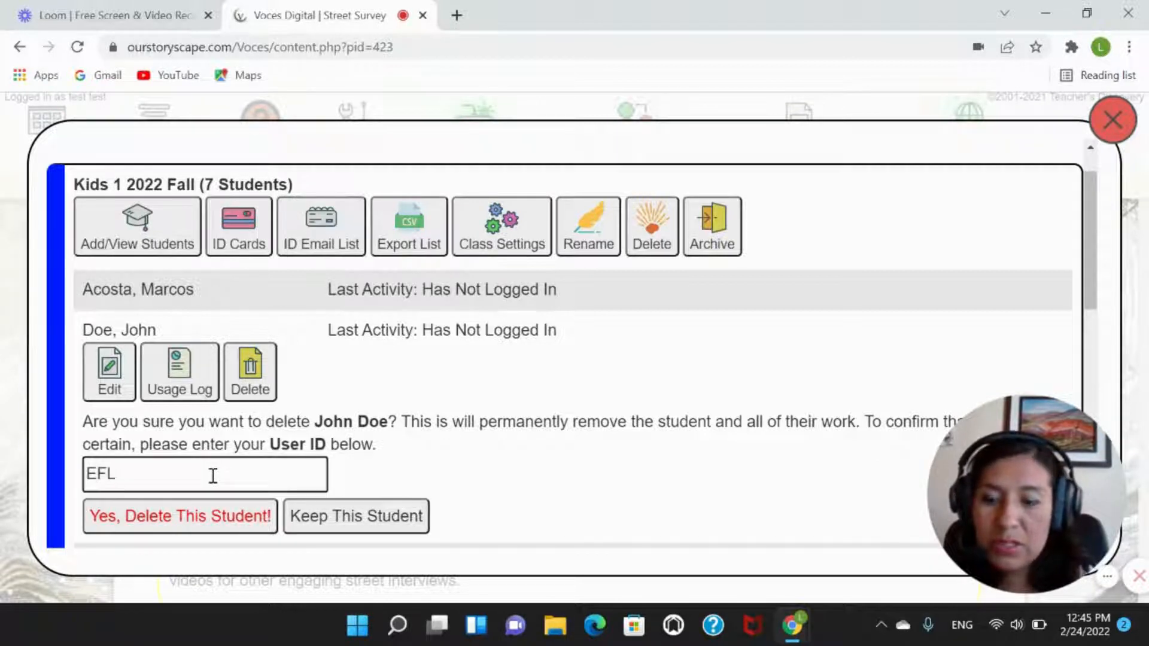
pyautogui.write('123')
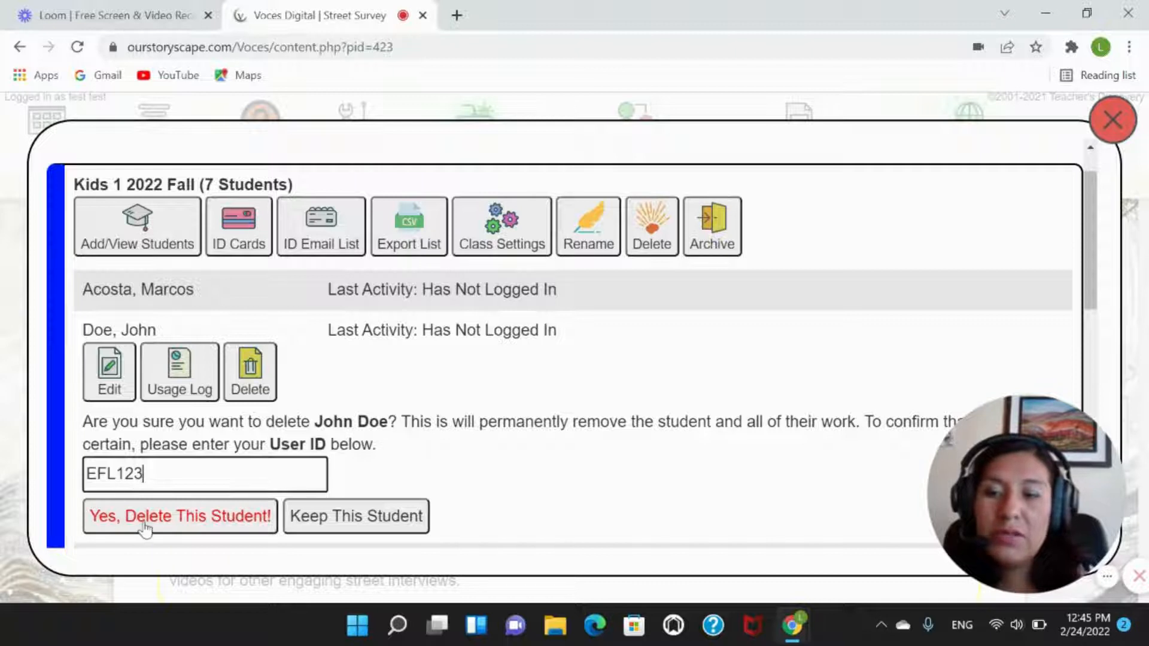
pyautogui.click(179, 516)
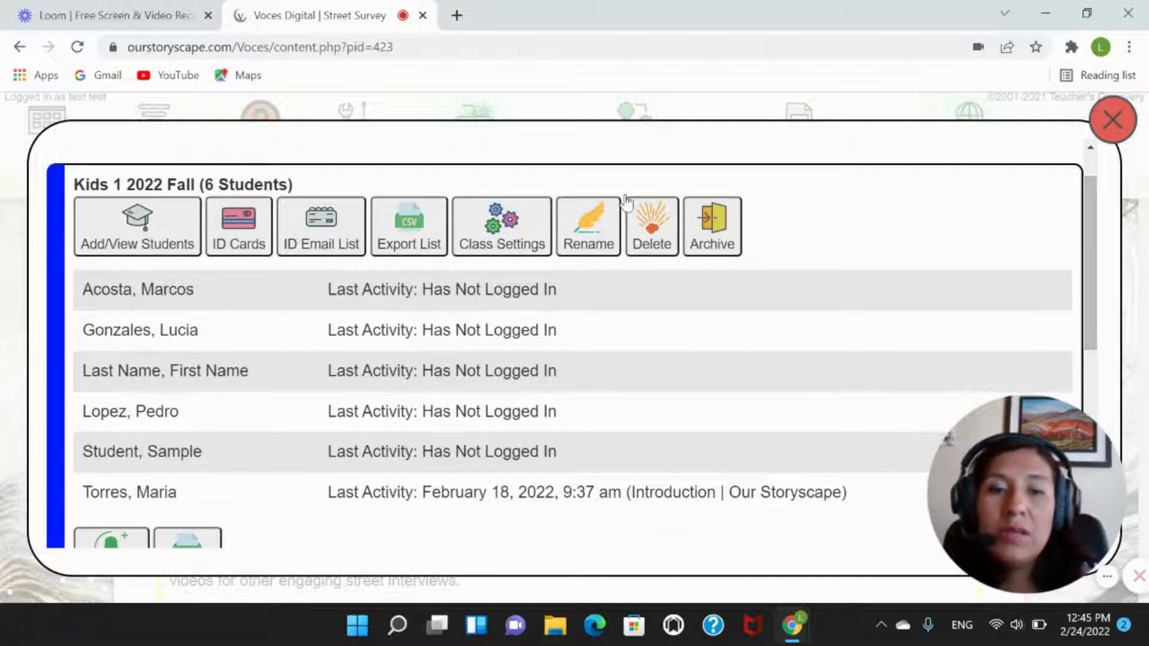
pyautogui.moveTo(651, 226)
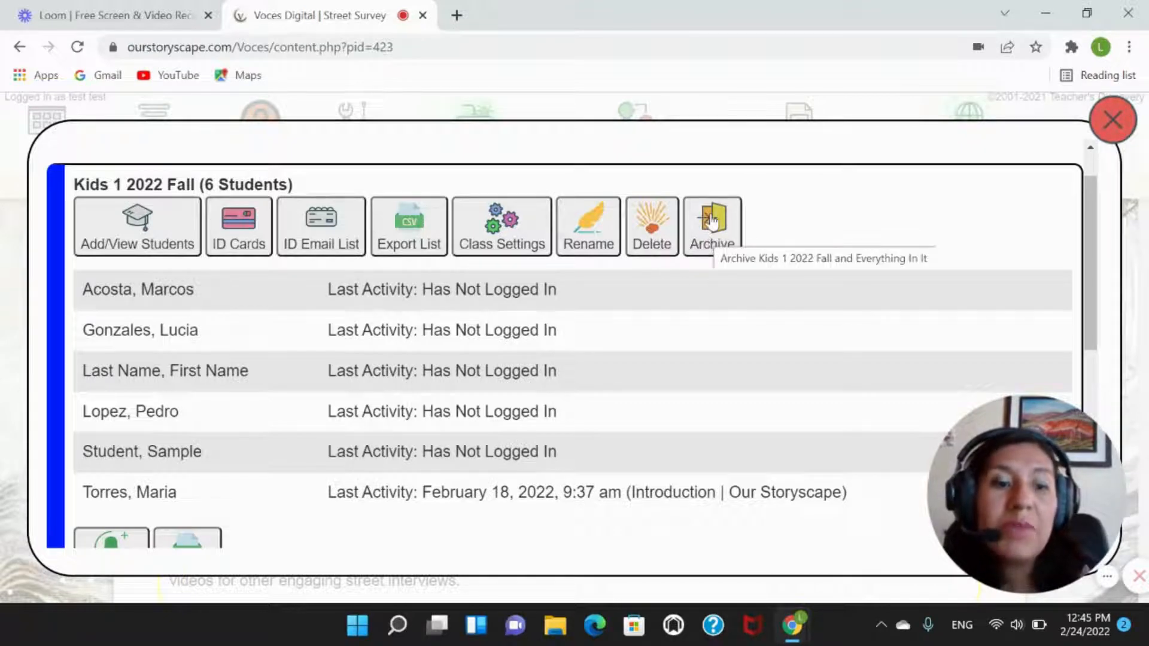
pyautogui.moveTo(699, 262)
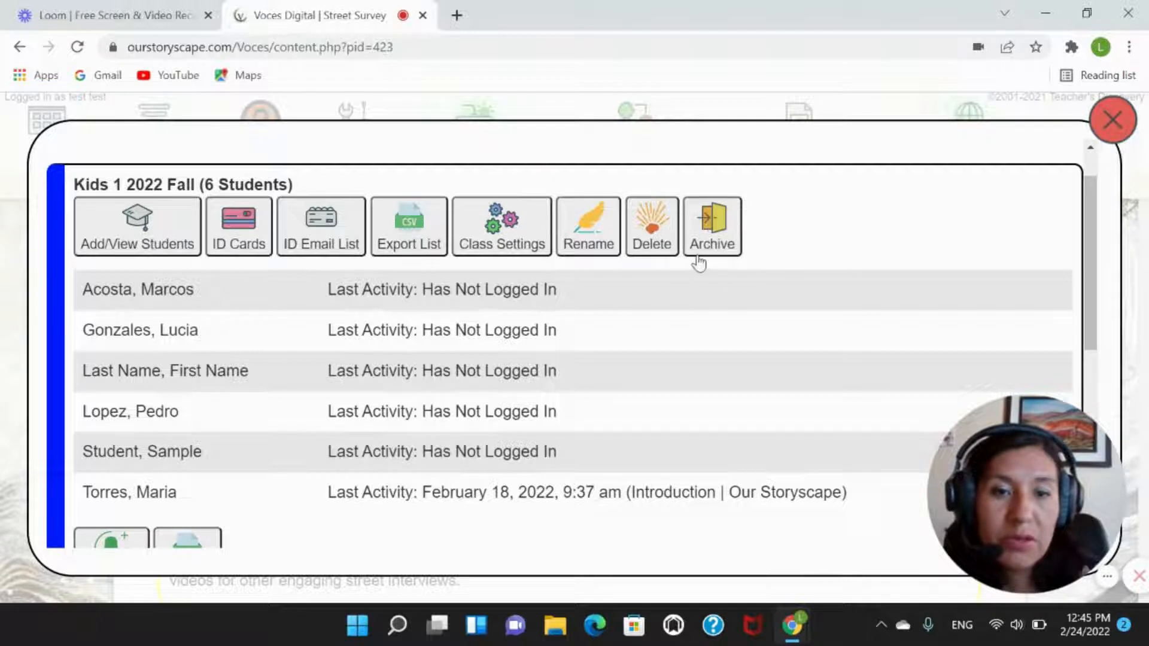
# Step: Enter EFL123 in the Kids 1 2022 Fall archive prompt, then close without archiving
pyautogui.click(711, 226)
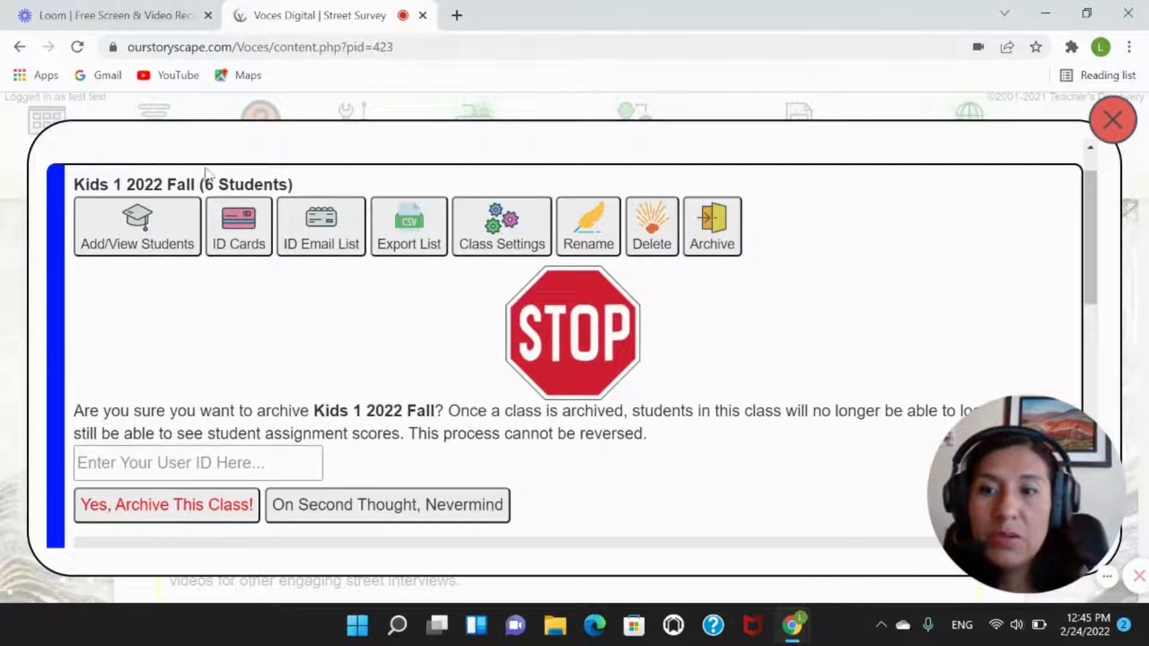
pyautogui.moveTo(630, 378)
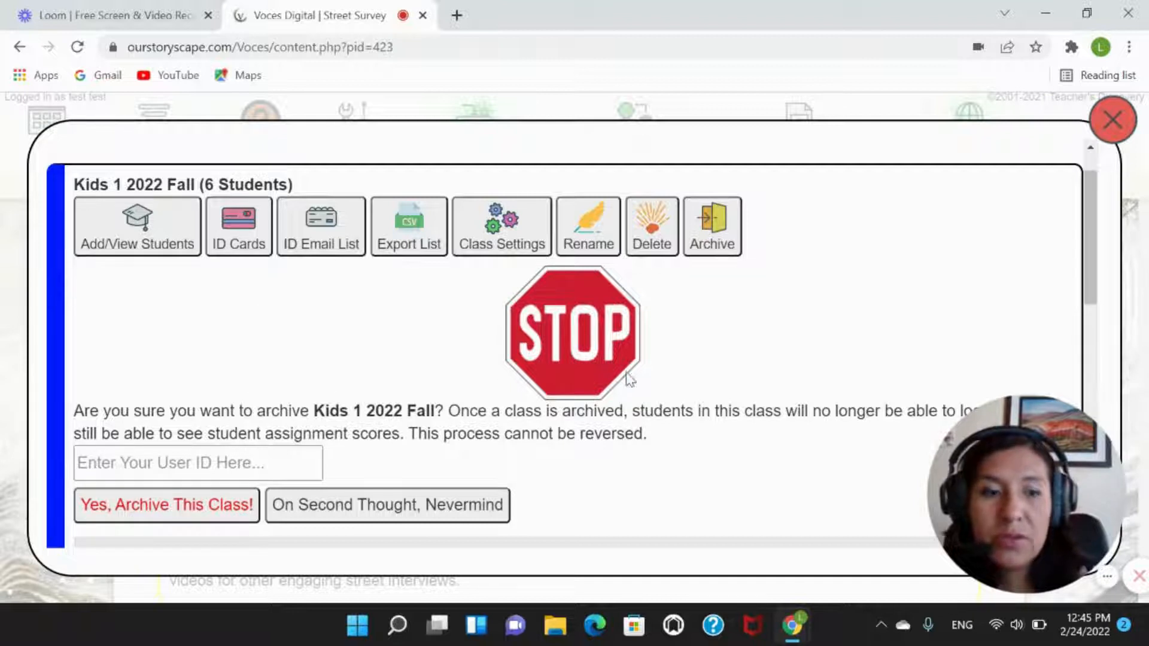
pyautogui.moveTo(600, 418)
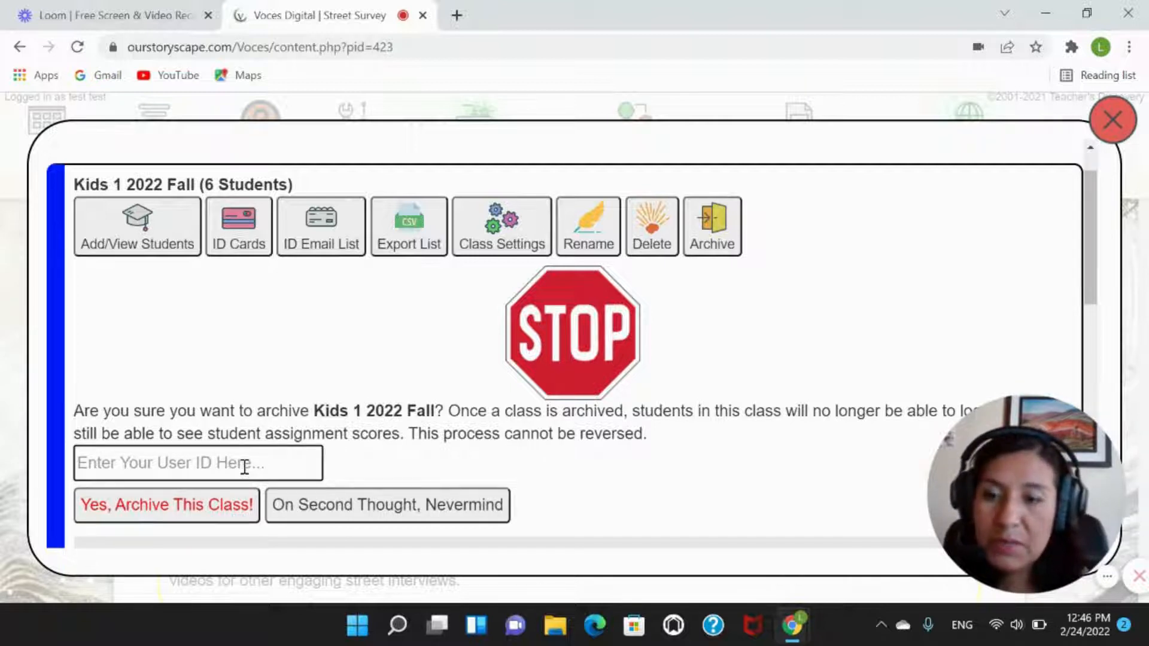
pyautogui.write('EFL')
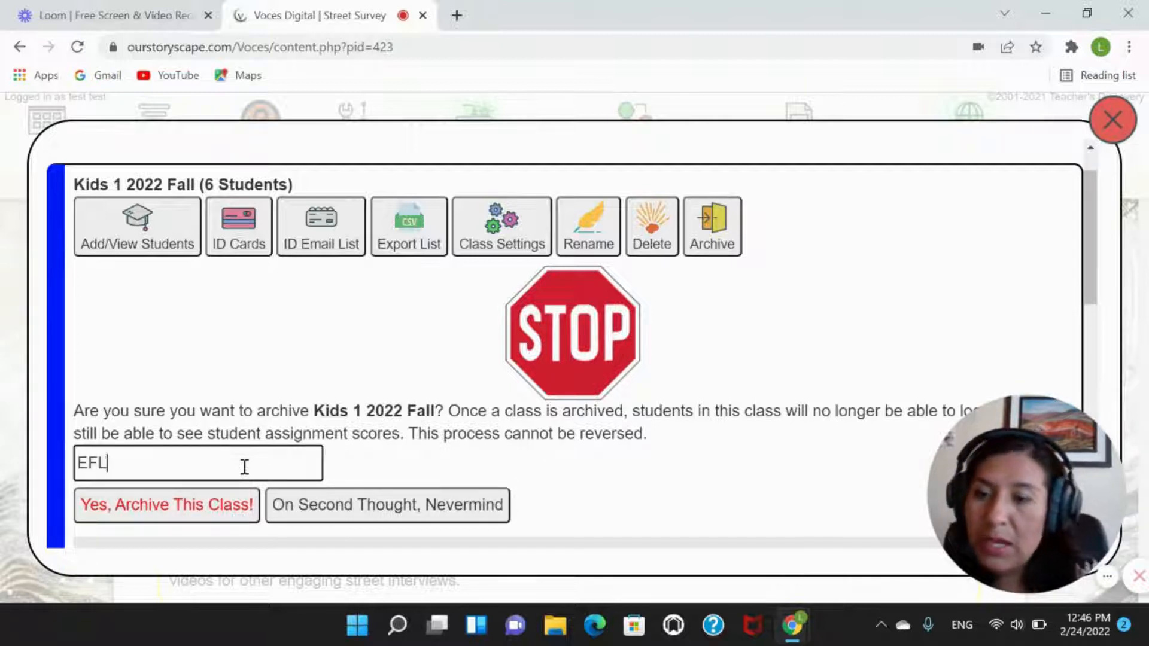
pyautogui.write('123')
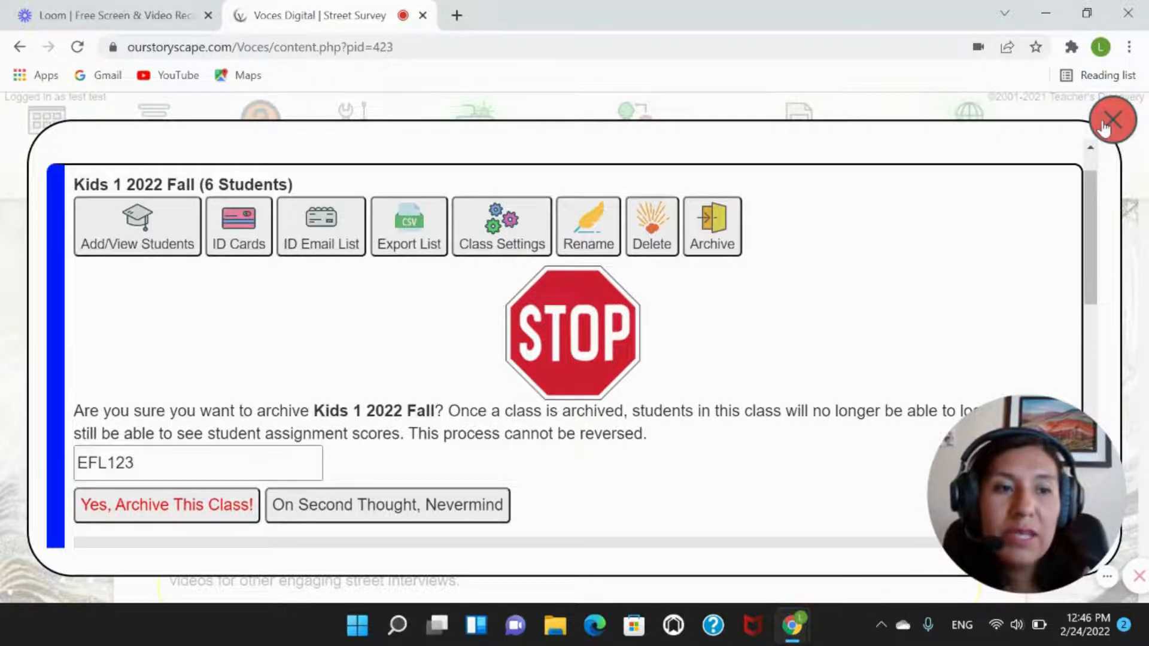
pyautogui.click(1112, 119)
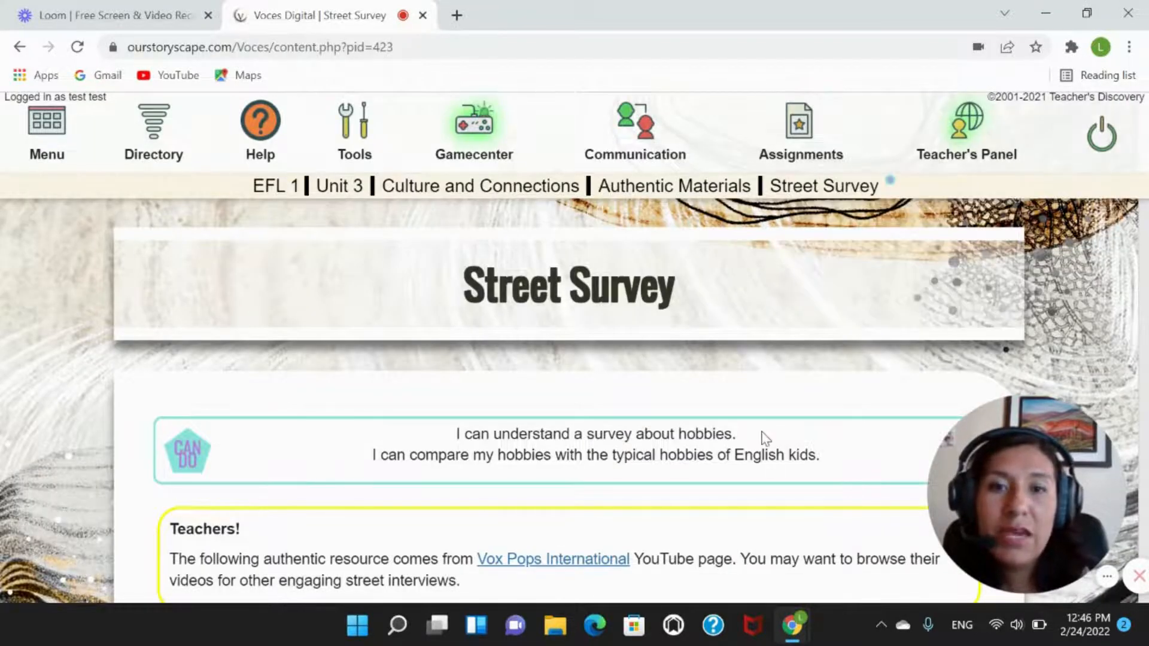